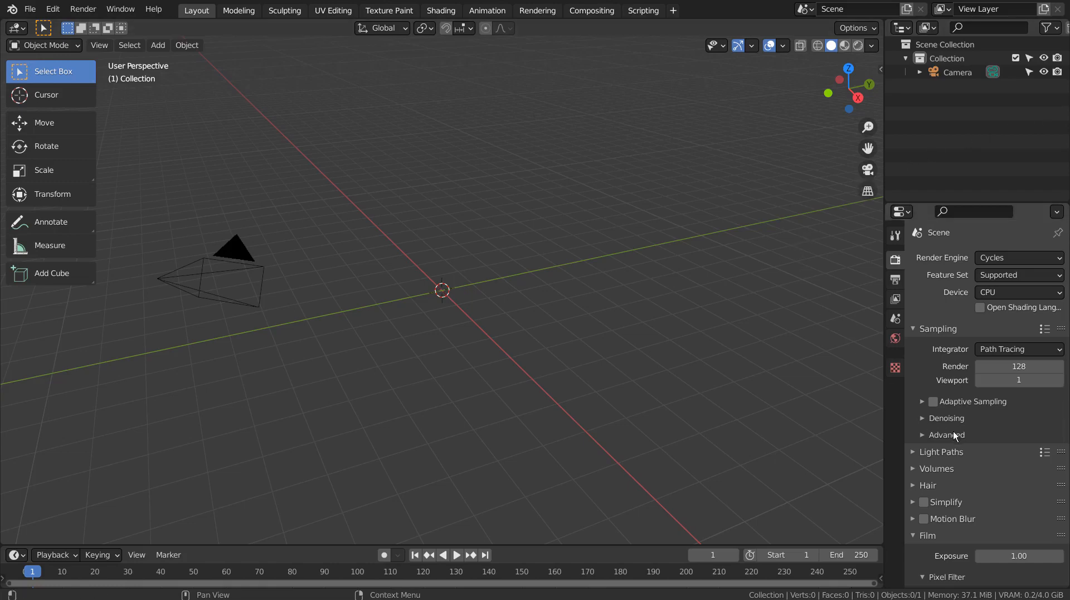
Turn off film transparency and switch the viewport to Rendered shading.
{"action": "scroll", "scroll_direction": "down", "scroll_amount": 3}
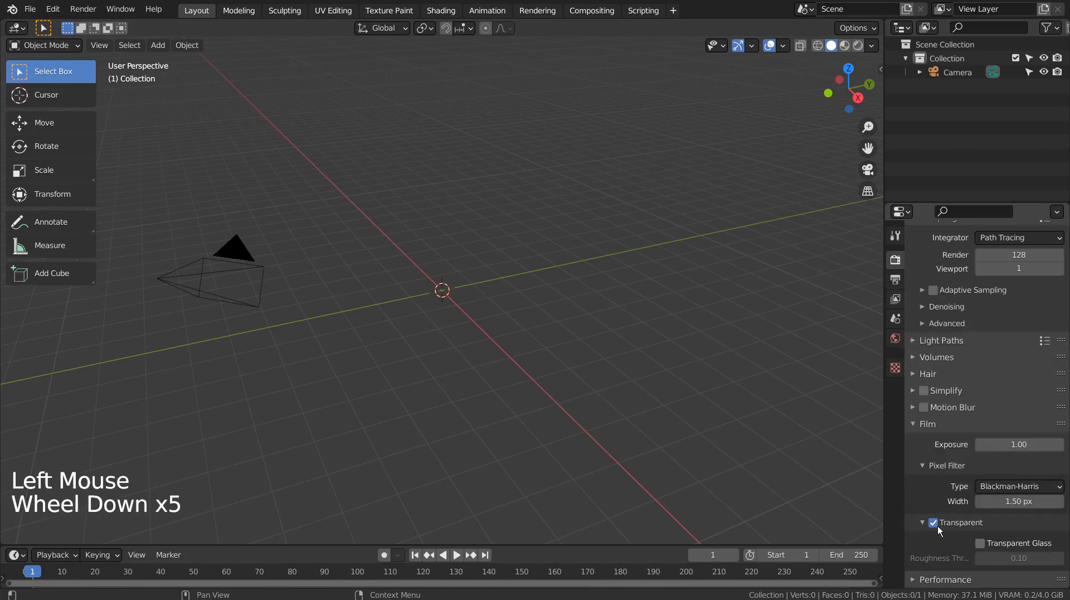
{"action": "left_click", "coordinate": [933, 521]}
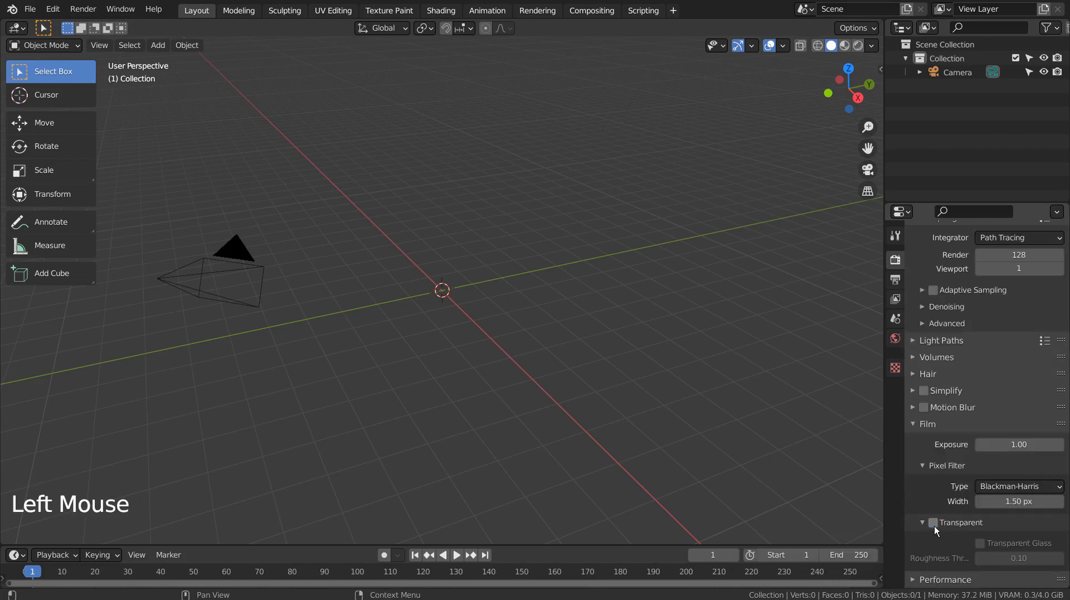
{"action": "left_click", "coordinate": [922, 521]}
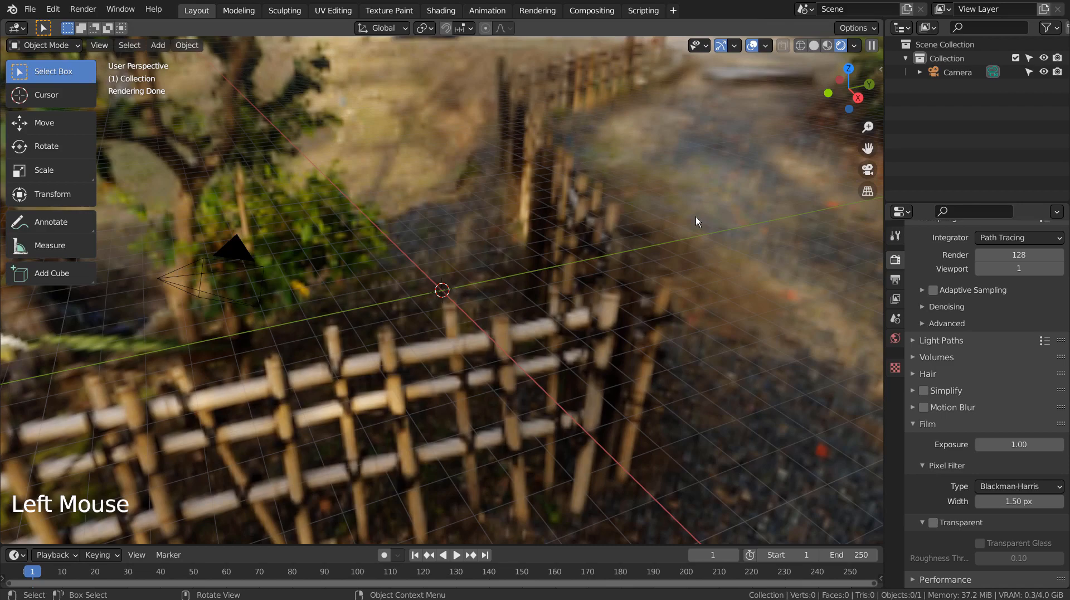
Orbit the view around the outdoor garden environment and bring up the add-object menu.
{"action": "left_click_drag", "start_coordinate": [695, 221], "coordinate": [526, 208]}
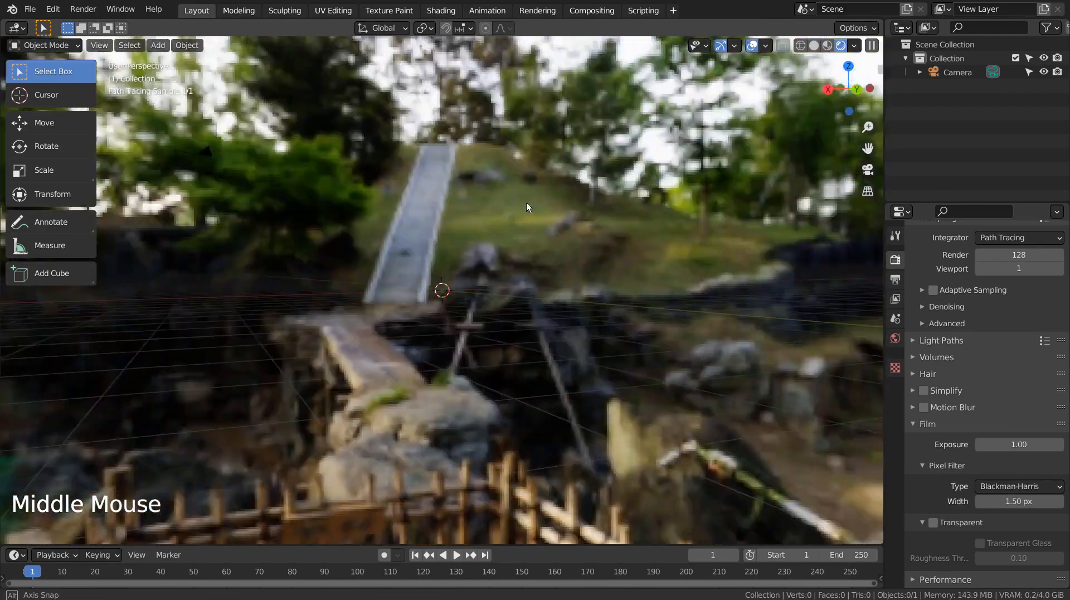
{"action": "left_click_drag", "start_coordinate": [525, 208], "coordinate": [618, 221]}
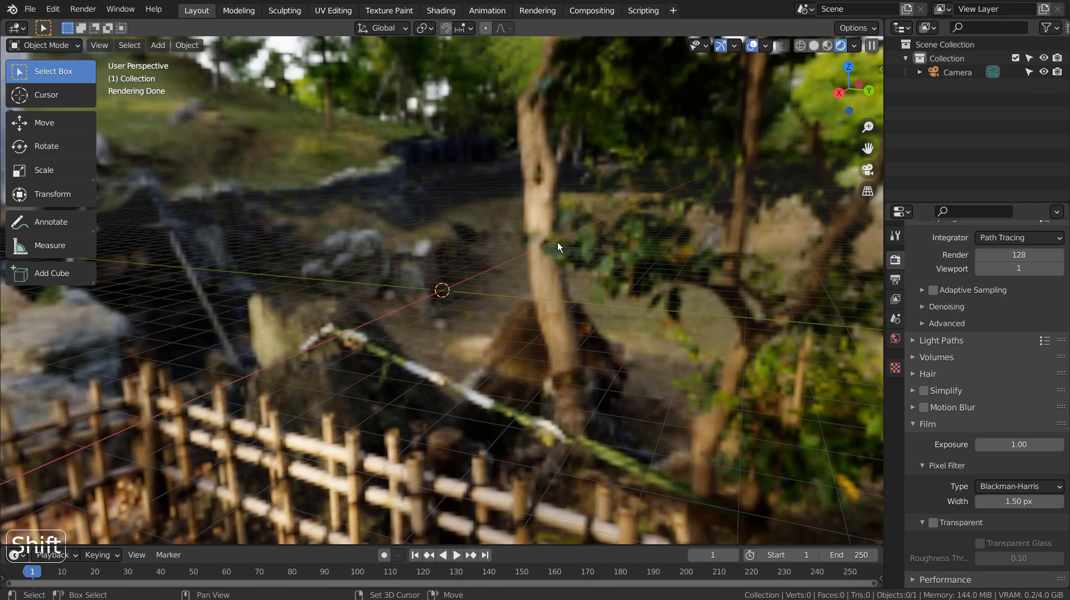
{"action": "key", "text": "shift+a"}
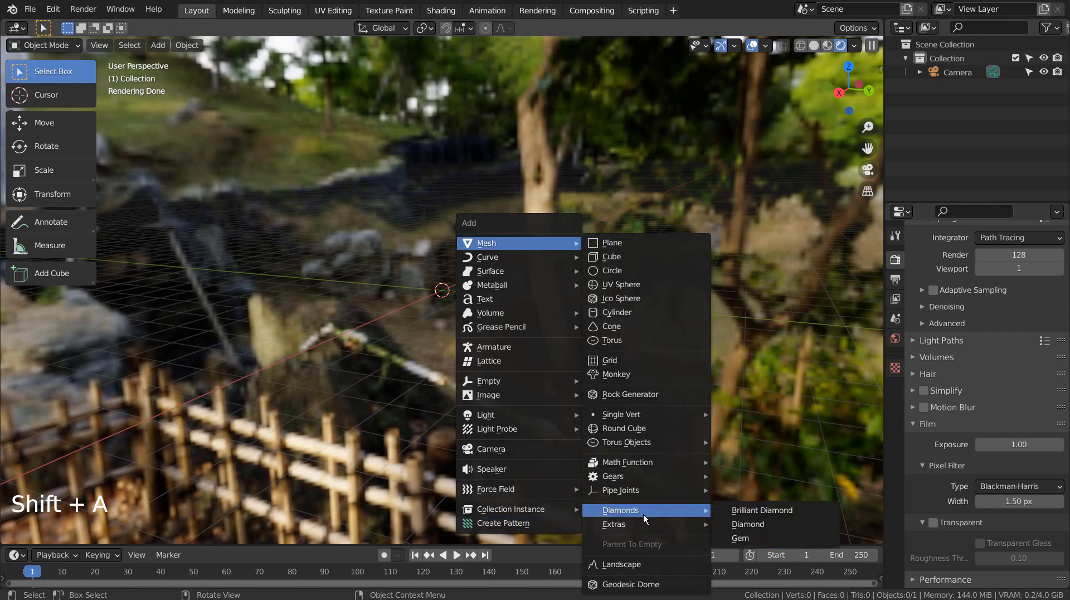
{"action": "mouse_move", "coordinate": [613, 522]}
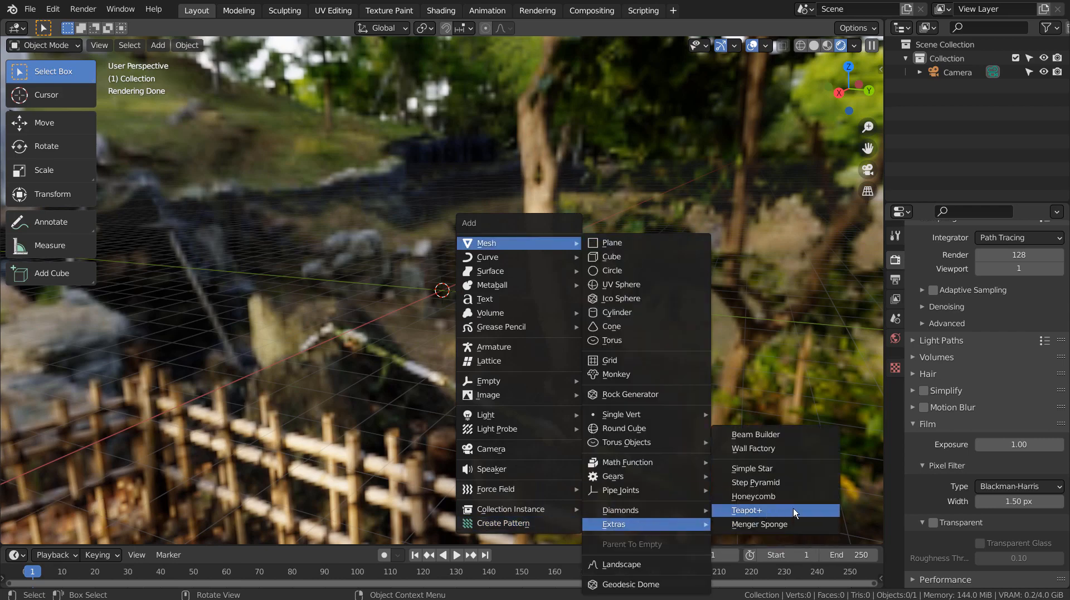
Add a Teapot+ mesh from Mesh > Extras into the garden scene.
{"action": "left_click", "coordinate": [747, 511]}
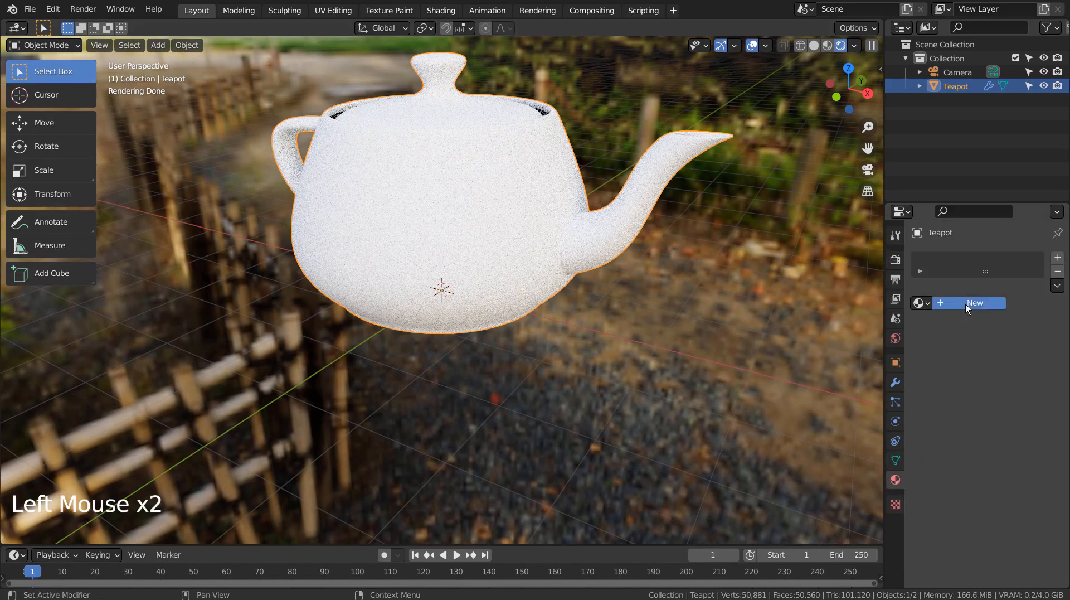
Create a new teapot material with Metallic raised to about 0.84 for a chrome look.
{"action": "left_click", "coordinate": [974, 302]}
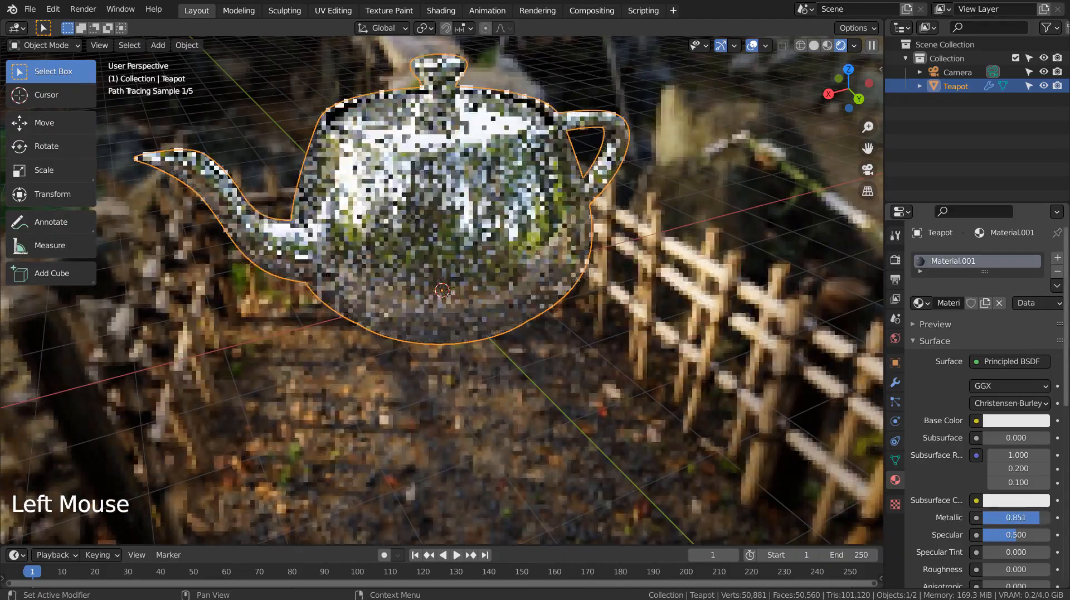
{"action": "left_click_drag", "start_coordinate": [441, 273], "coordinate": [520, 313]}
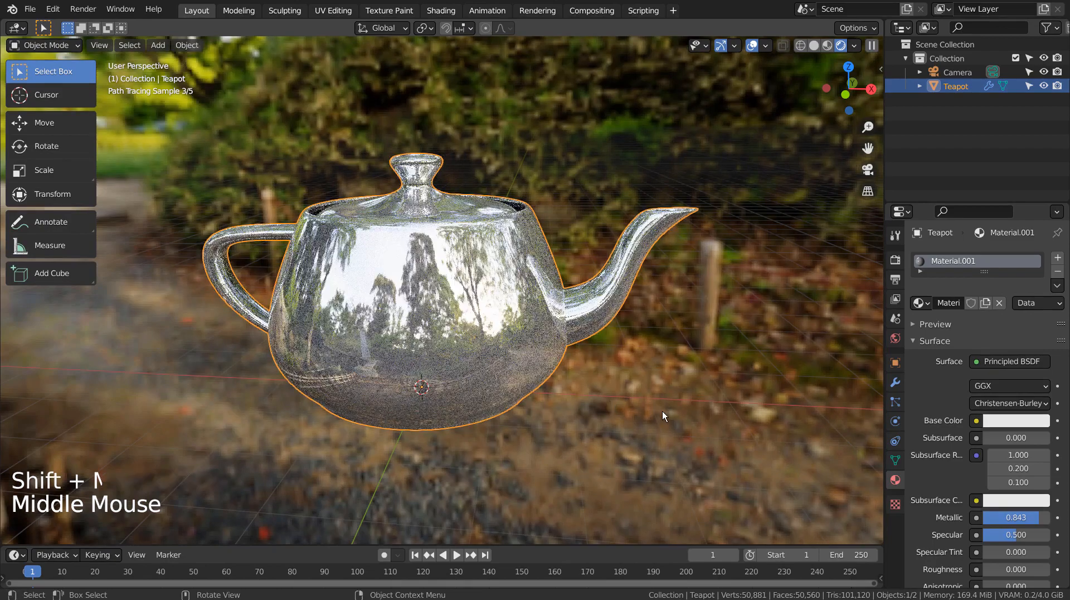
{"action": "left_click_drag", "start_coordinate": [662, 416], "coordinate": [467, 338]}
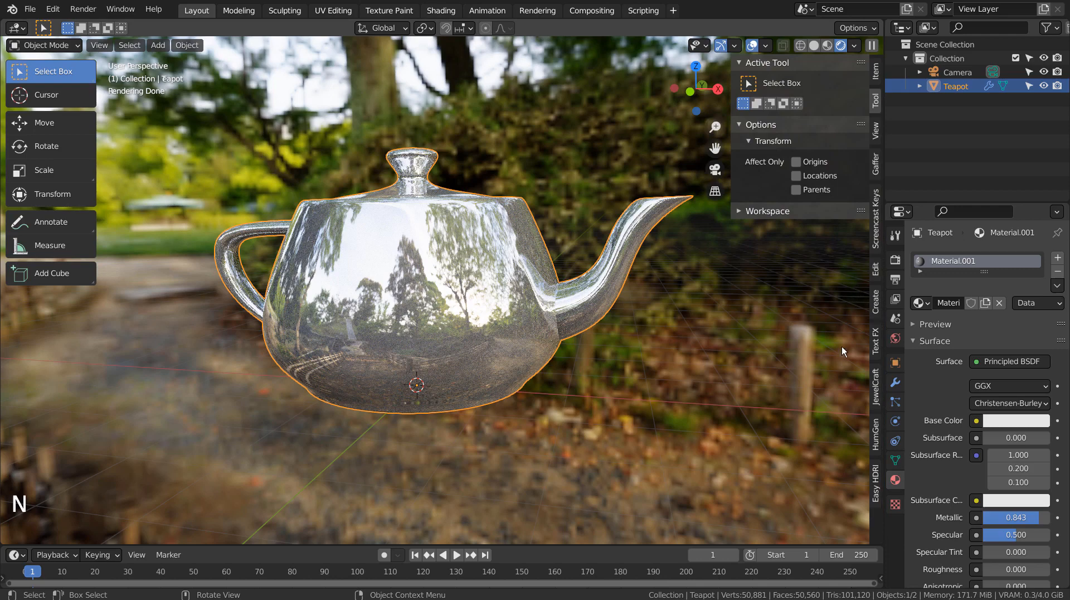
Show the Easy HDRI add-on panel in the sidebar, its environment list still empty.
{"action": "left_click", "coordinate": [876, 480]}
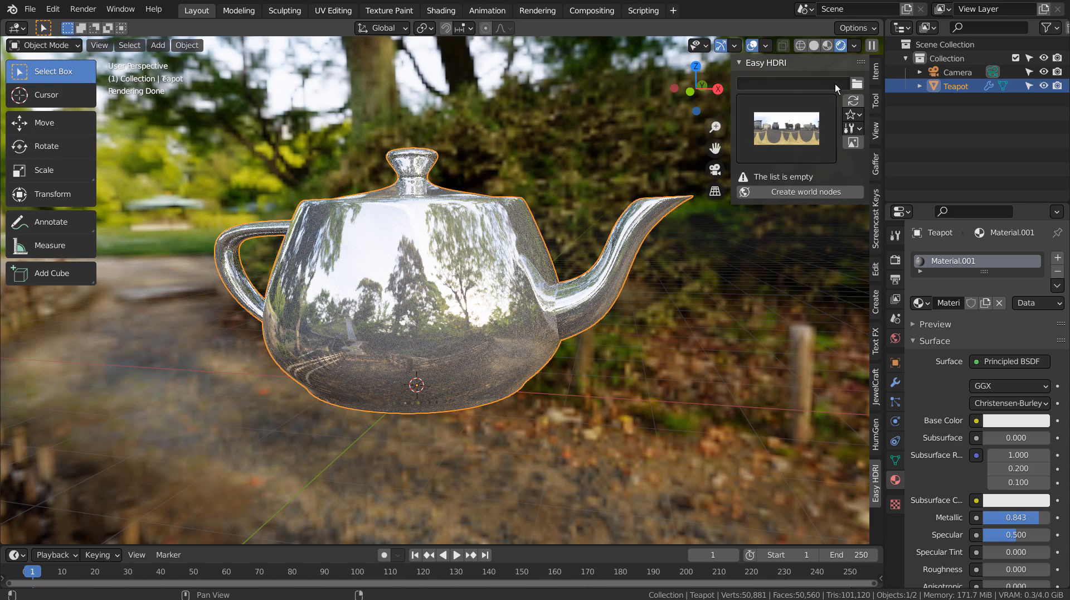
{"action": "mouse_move", "coordinate": [857, 83]}
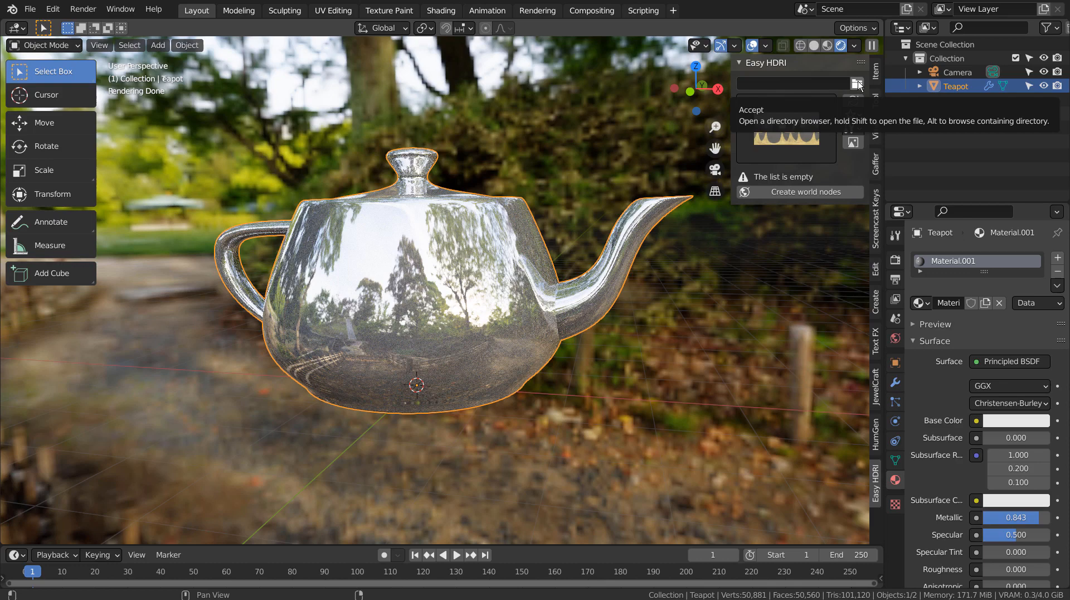
Point Easy HDRI at the HDRI favourite folder so city.exr is listed first.
{"action": "left_click", "coordinate": [858, 84]}
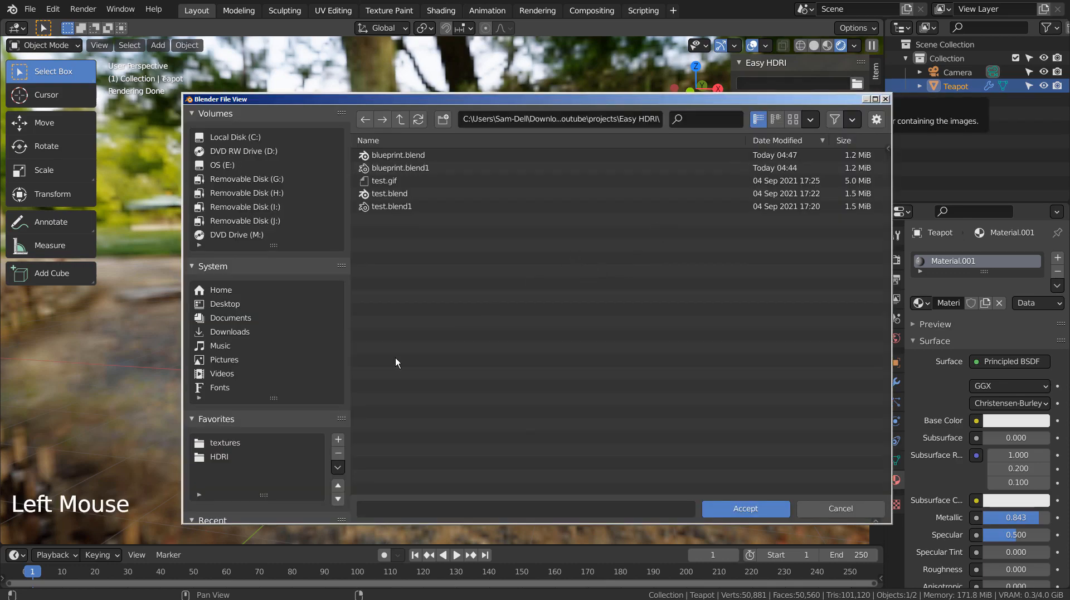
{"action": "left_click", "coordinate": [218, 456]}
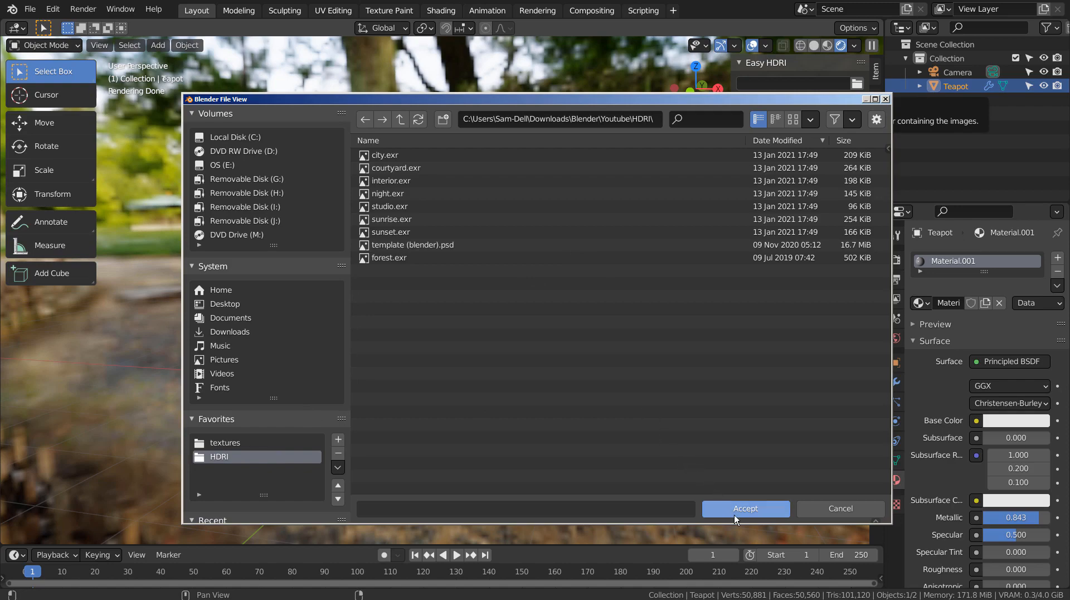
{"action": "mouse_move", "coordinate": [745, 508]}
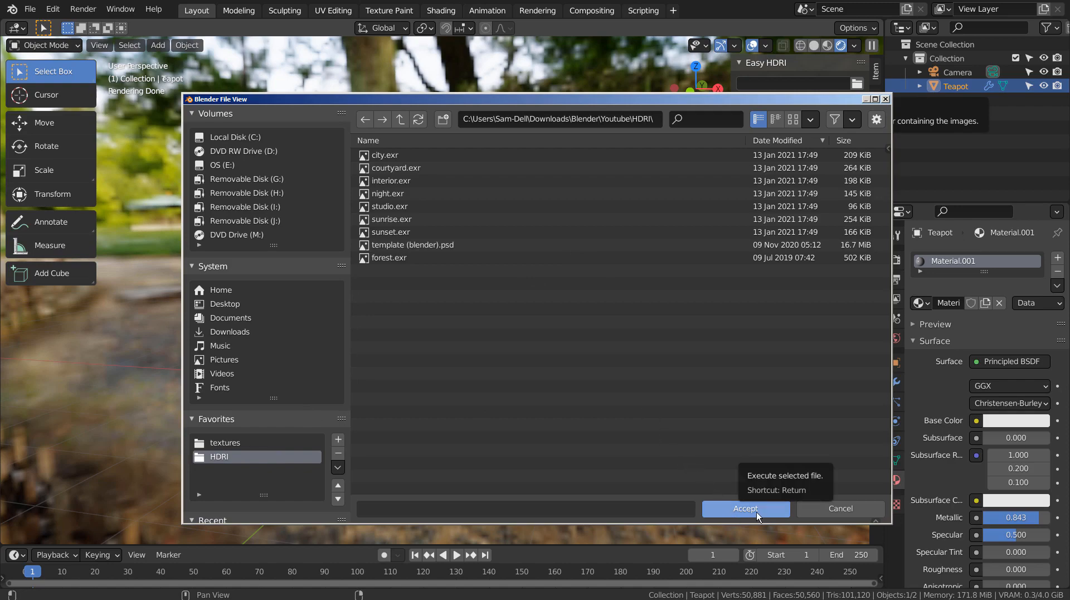
{"action": "left_click", "coordinate": [744, 508]}
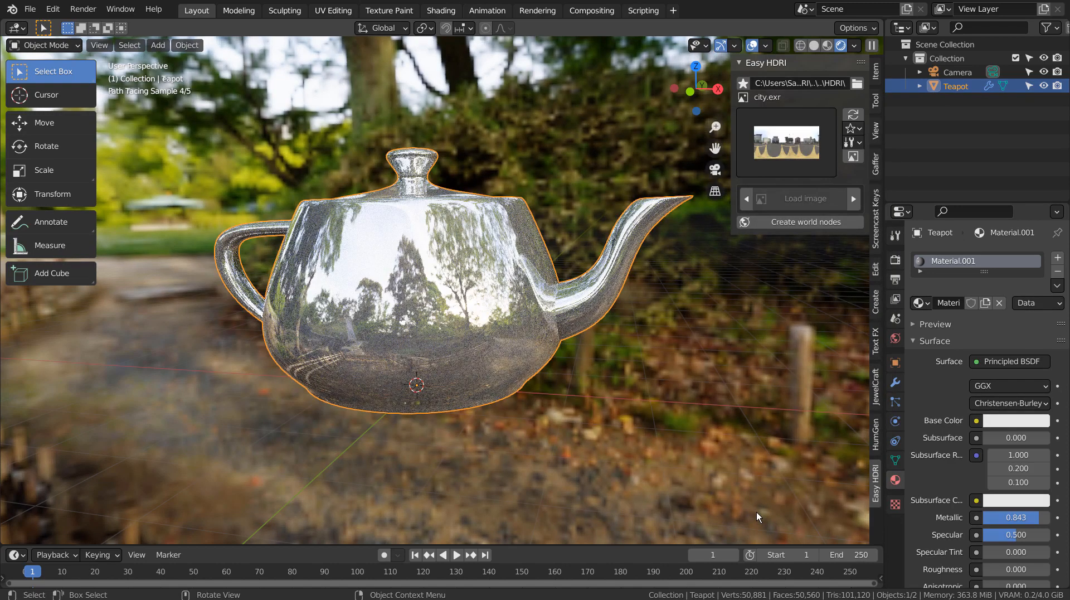
Browse the HDRI thumbnail gallery and keep city.exr as the environment image.
{"action": "left_click", "coordinate": [785, 142]}
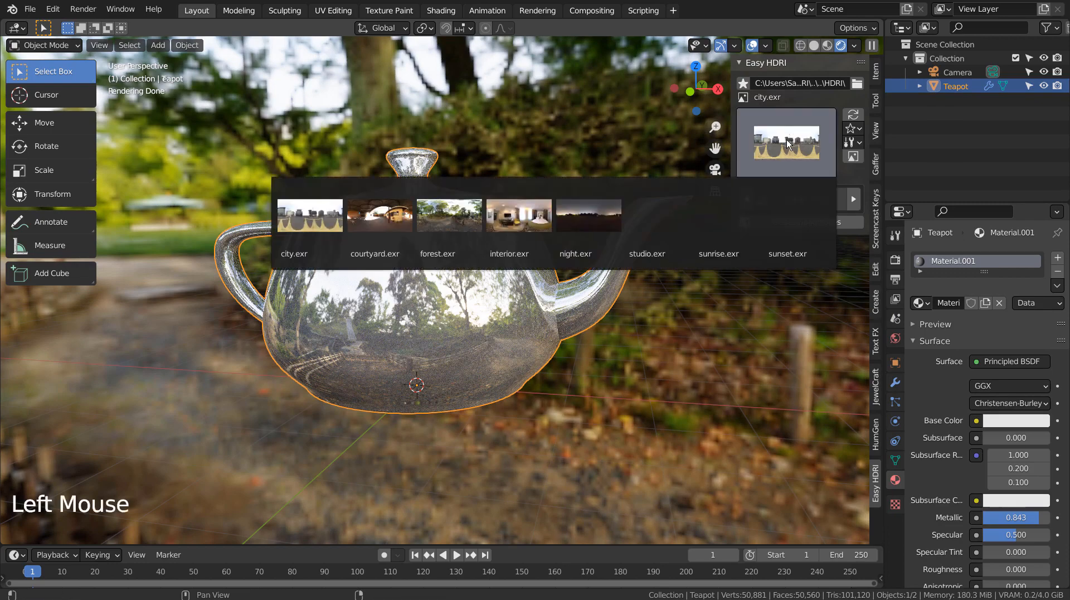
{"action": "left_click", "coordinate": [309, 216]}
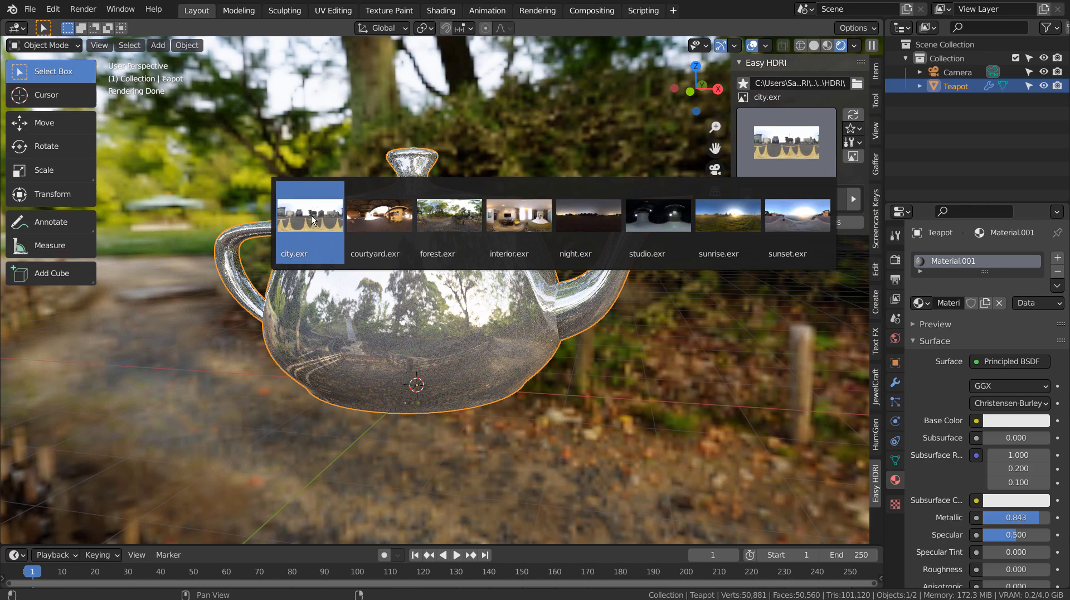
{"action": "left_click", "coordinate": [308, 215]}
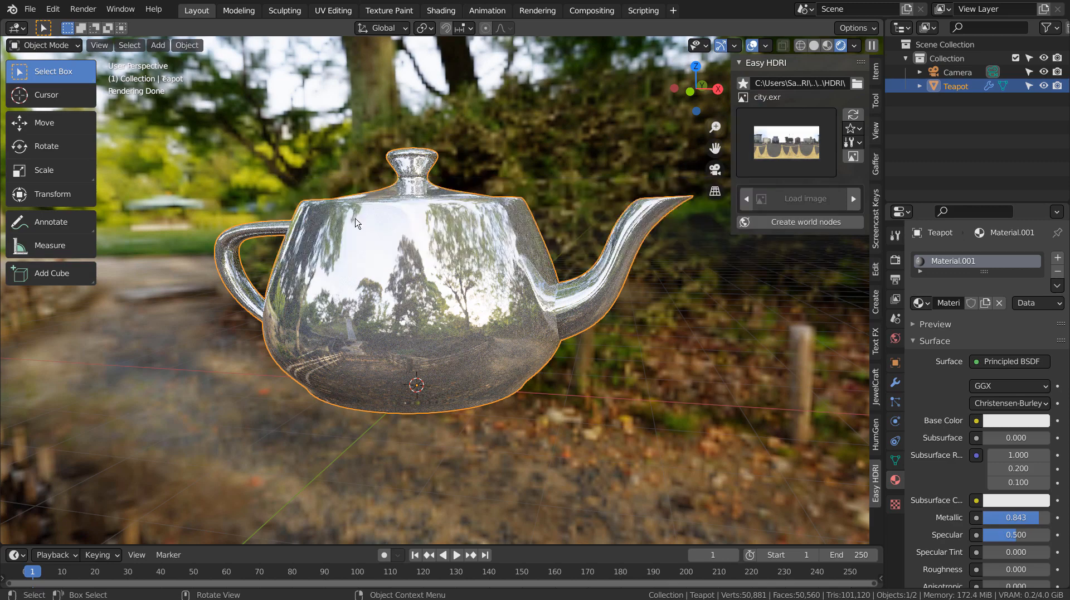
Reopen the gallery and choose city.exr so the chrome teapot reflects the city street.
{"action": "left_click", "coordinate": [807, 222]}
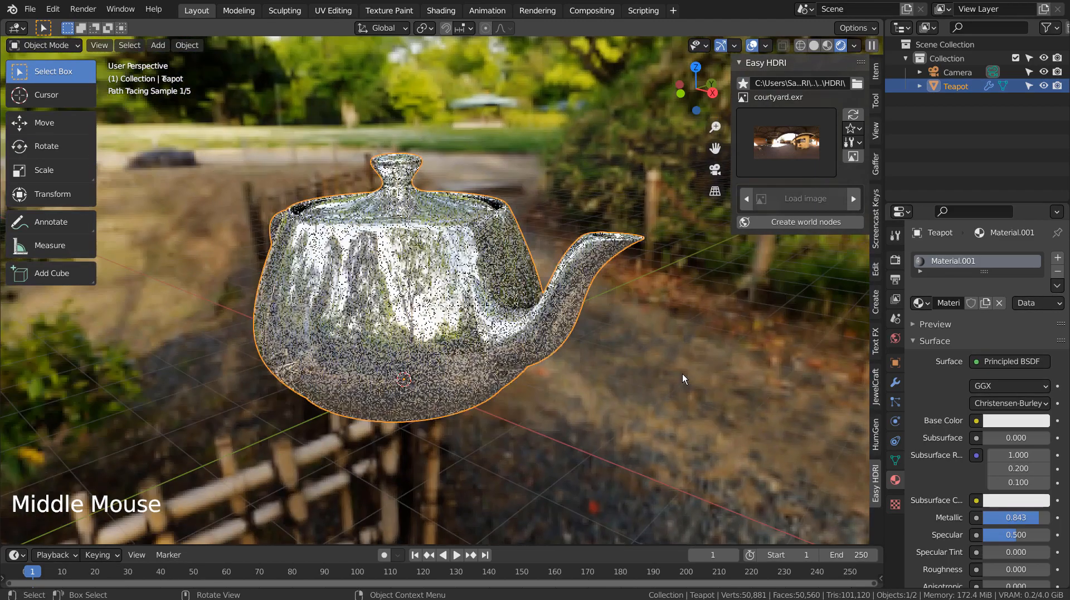
{"action": "scroll", "scroll_direction": "down", "scroll_amount": 3}
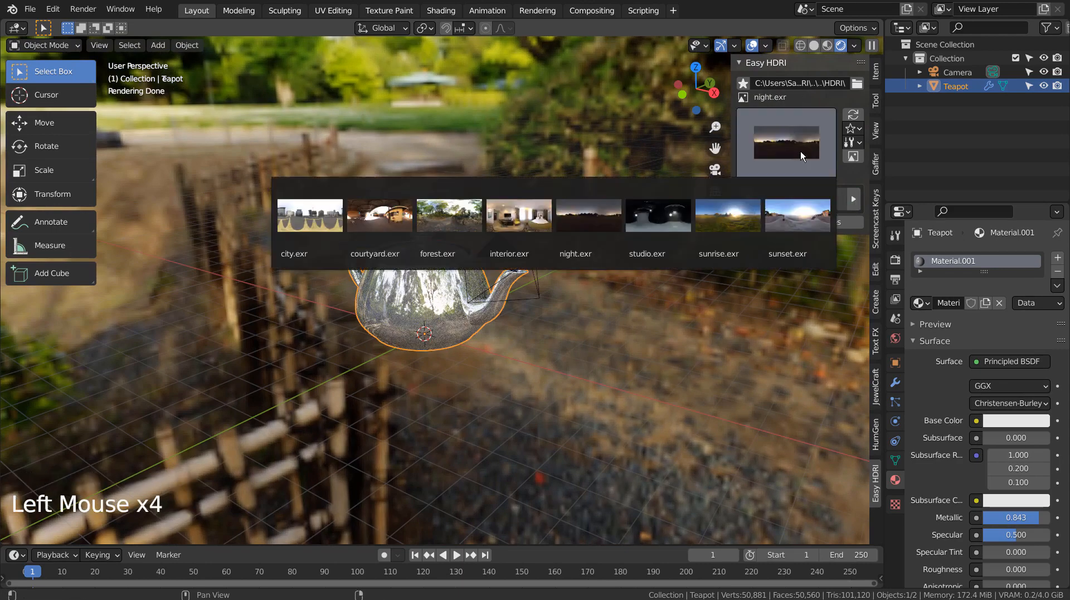
{"action": "left_click", "coordinate": [717, 214]}
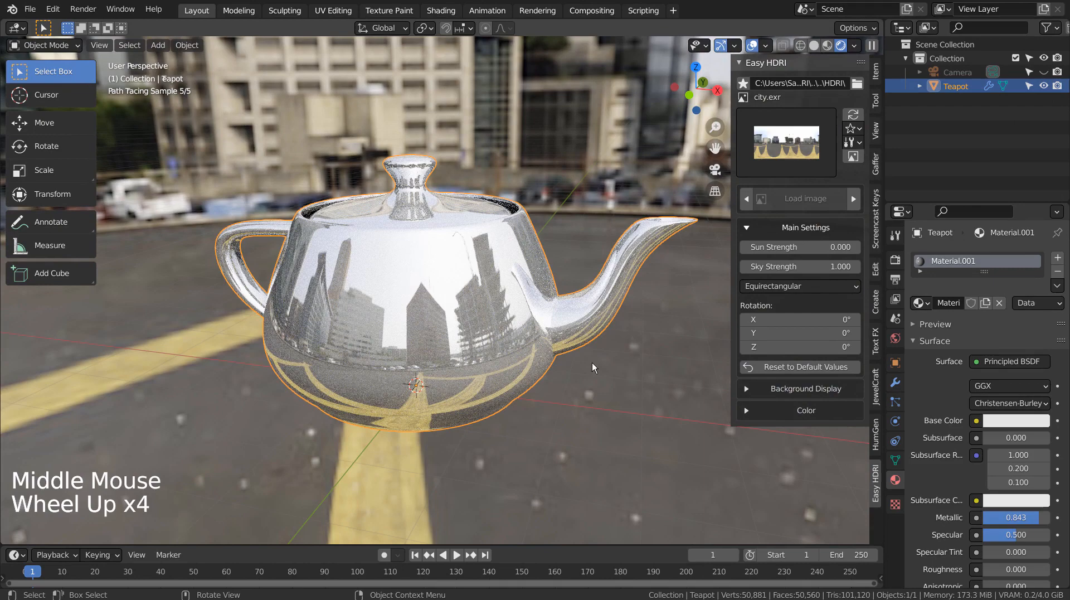
Try courtyard.exr and forest.exr, then settle on interior.exr rotated 220° around Z.
{"action": "left_click", "coordinate": [784, 142]}
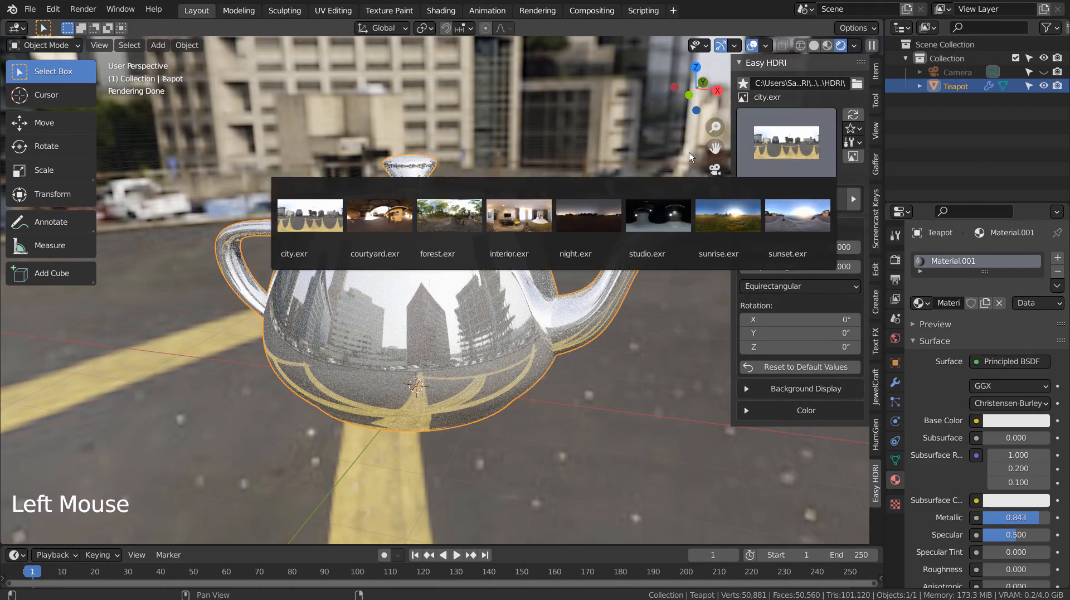
{"action": "left_click", "coordinate": [379, 215]}
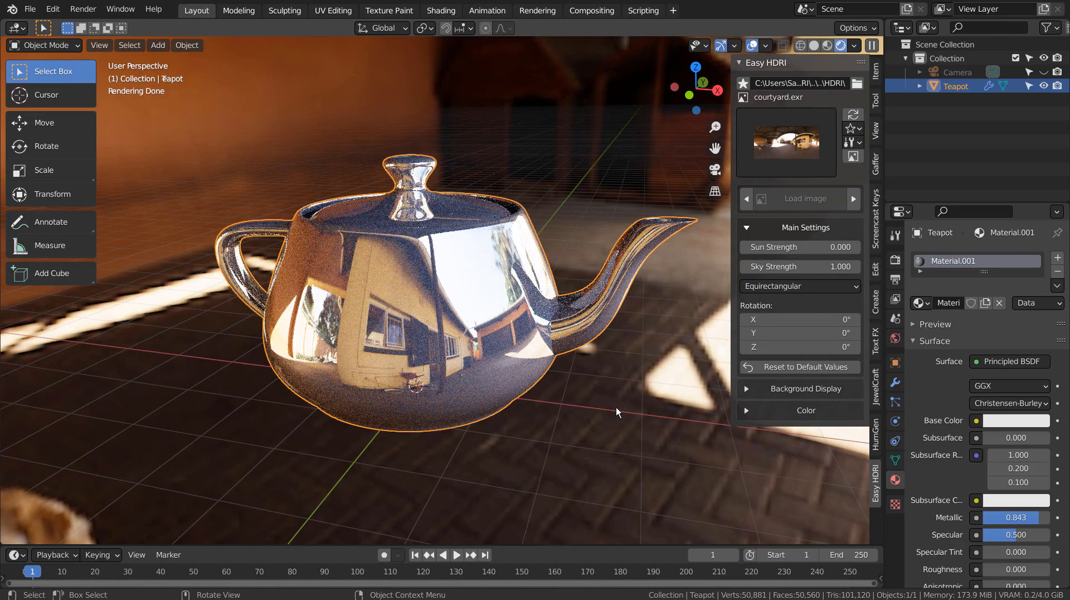
{"action": "left_click", "coordinate": [853, 197]}
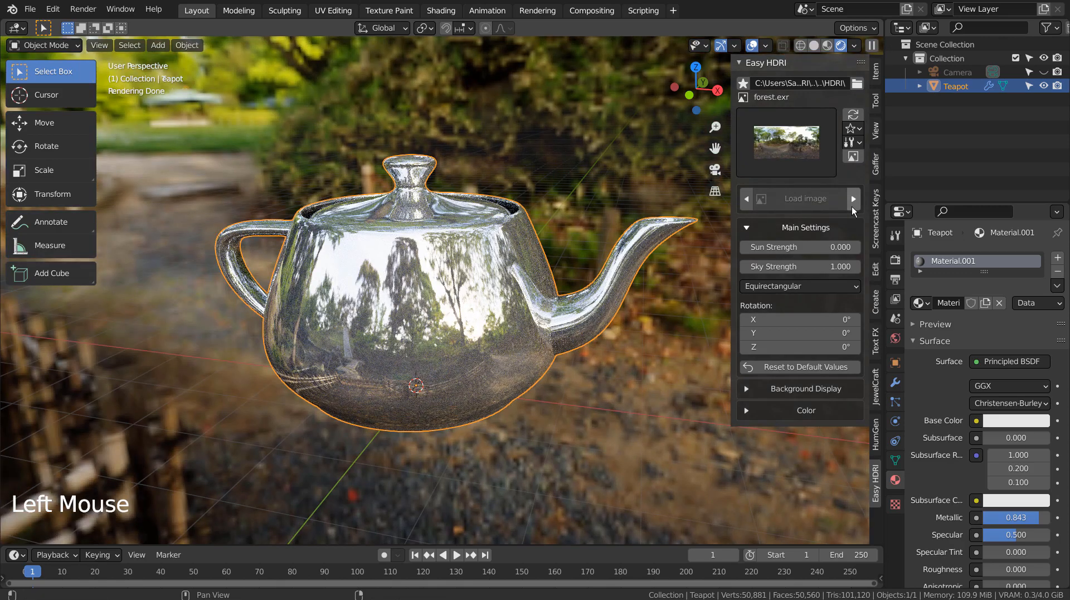
{"action": "left_click", "coordinate": [852, 197]}
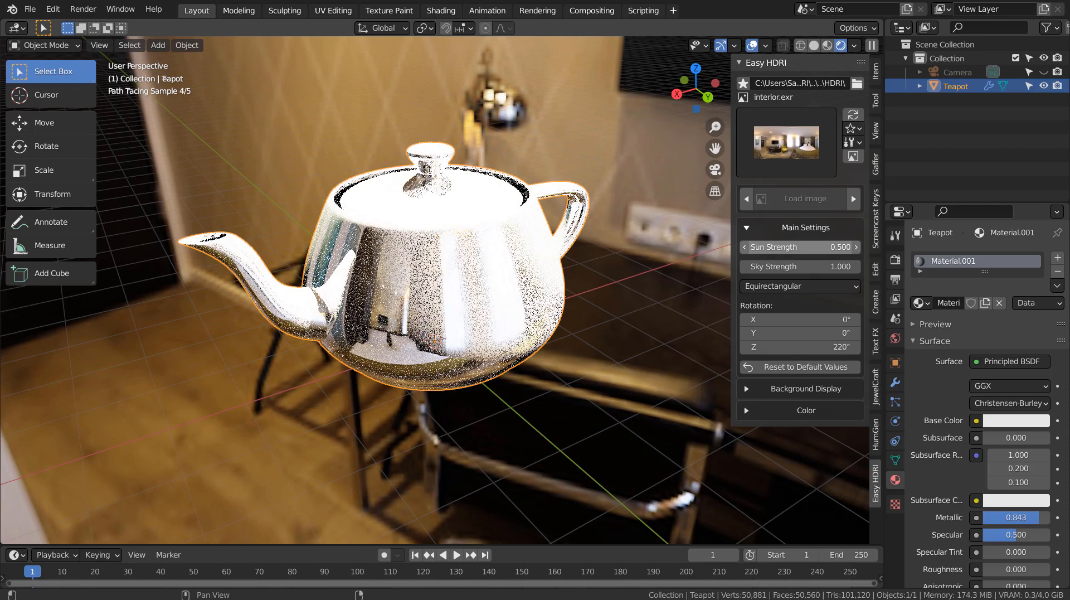
Lower Sun Strength to 0 and set Sky Strength back to 1.
{"action": "left_click", "coordinate": [798, 247]}
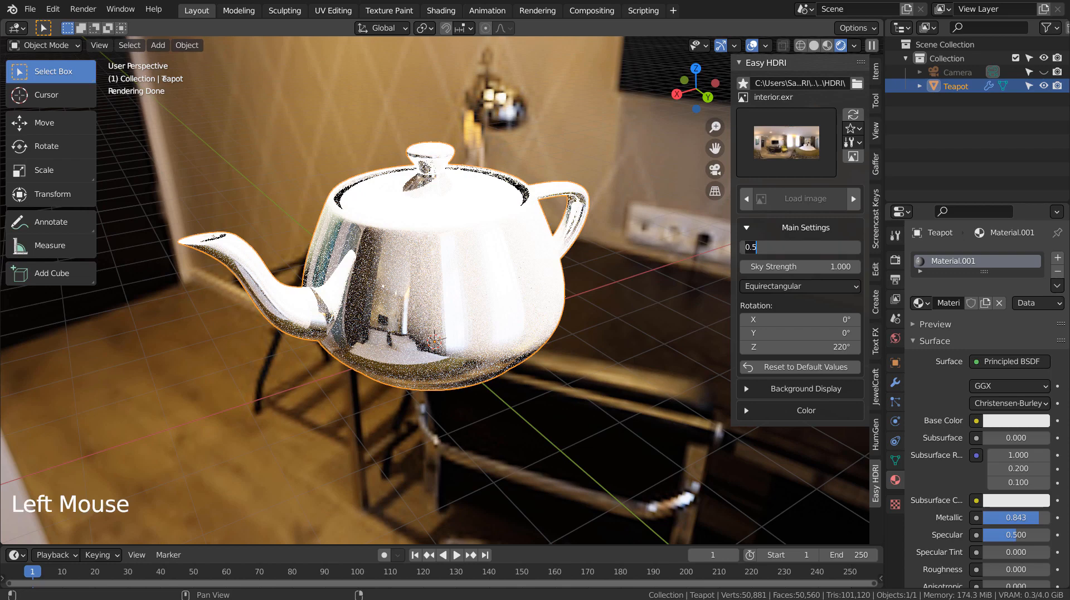
{"action": "key", "text": "Return"}
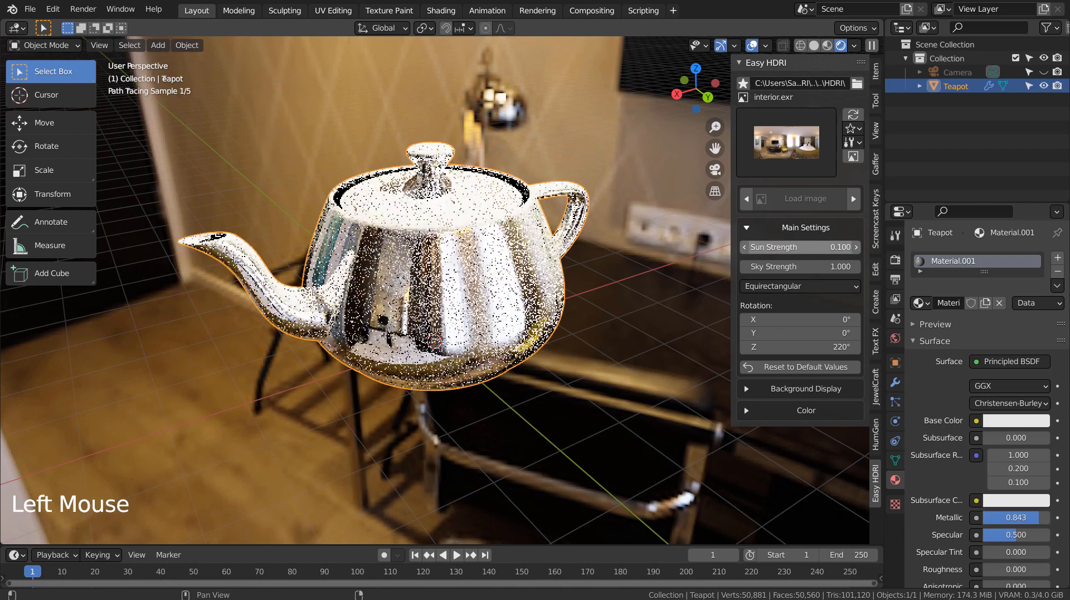
{"action": "left_click", "coordinate": [798, 247]}
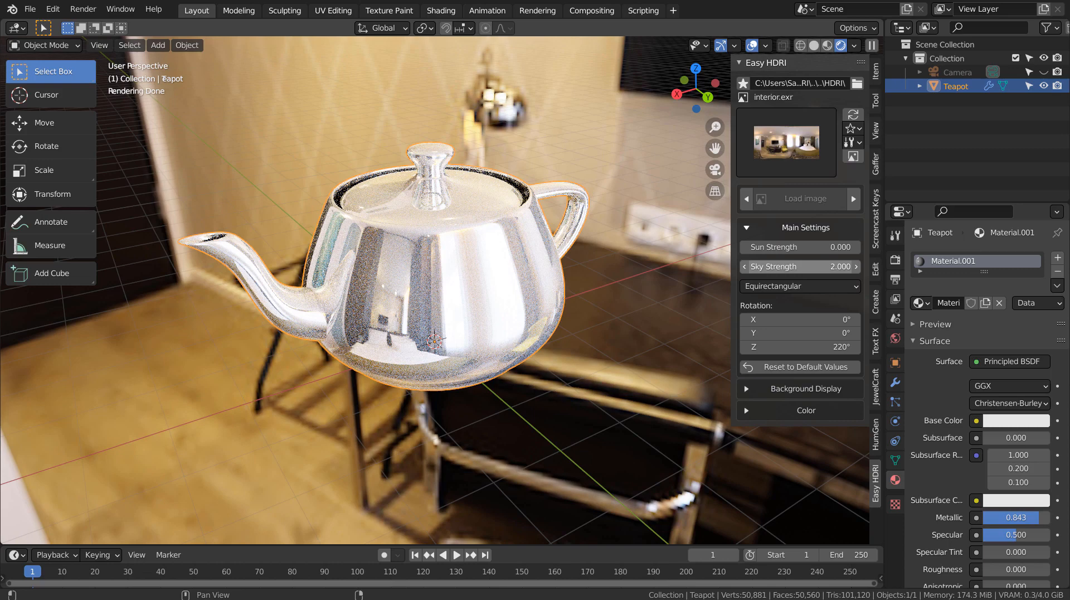
{"action": "double_click", "coordinate": [799, 266]}
{"action": "type", "text": "1.000"}
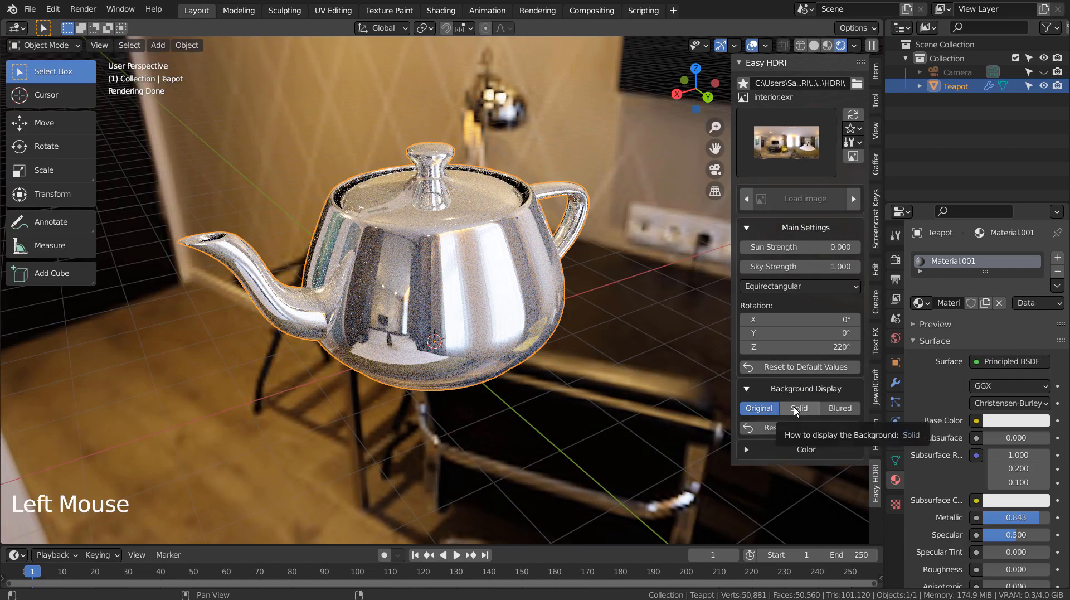
Try the Solid black world background, then switch Background Display to Blured.
{"action": "left_click", "coordinate": [798, 408]}
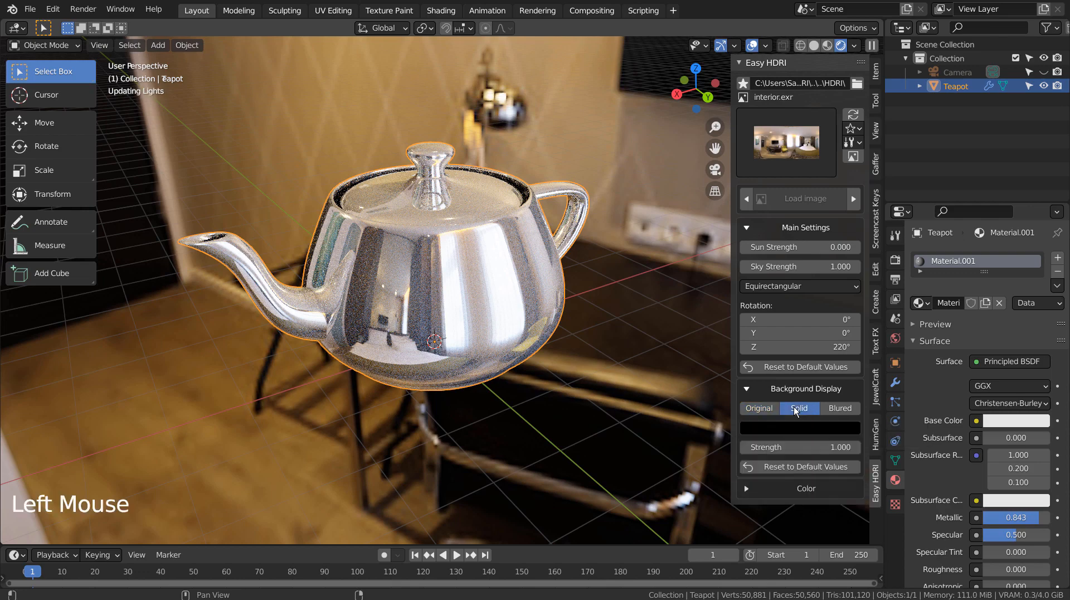
{"action": "left_click", "coordinate": [798, 408]}
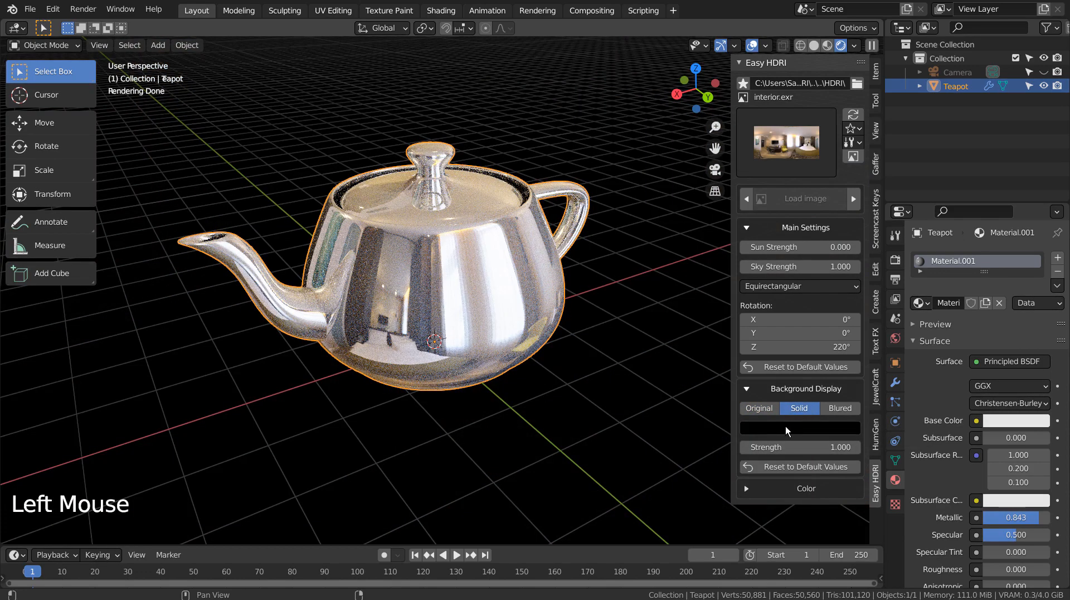
{"action": "left_click", "coordinate": [798, 428]}
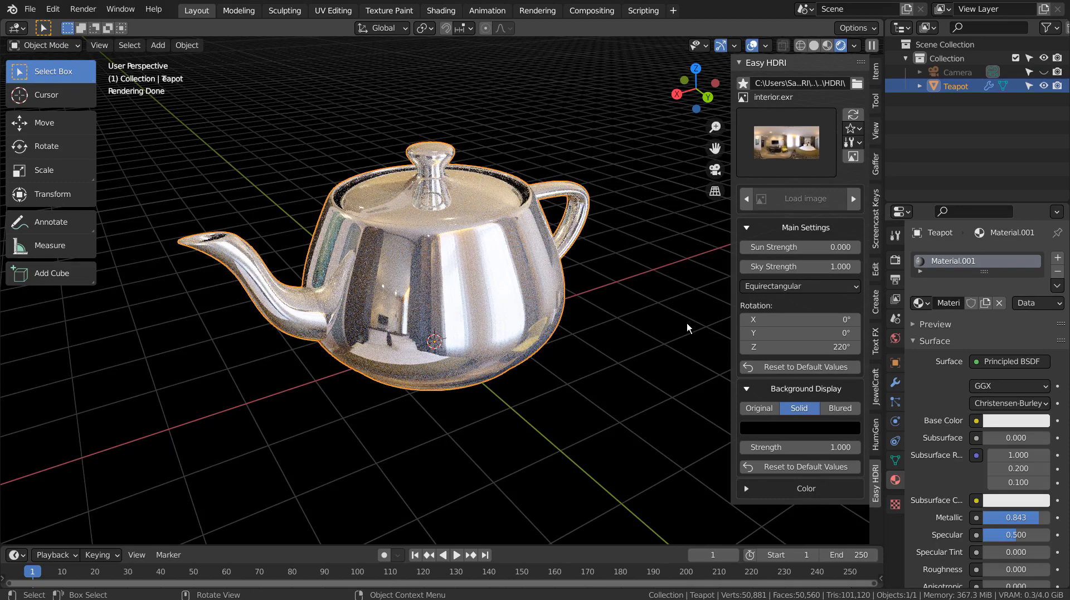
{"action": "left_click", "coordinate": [841, 407]}
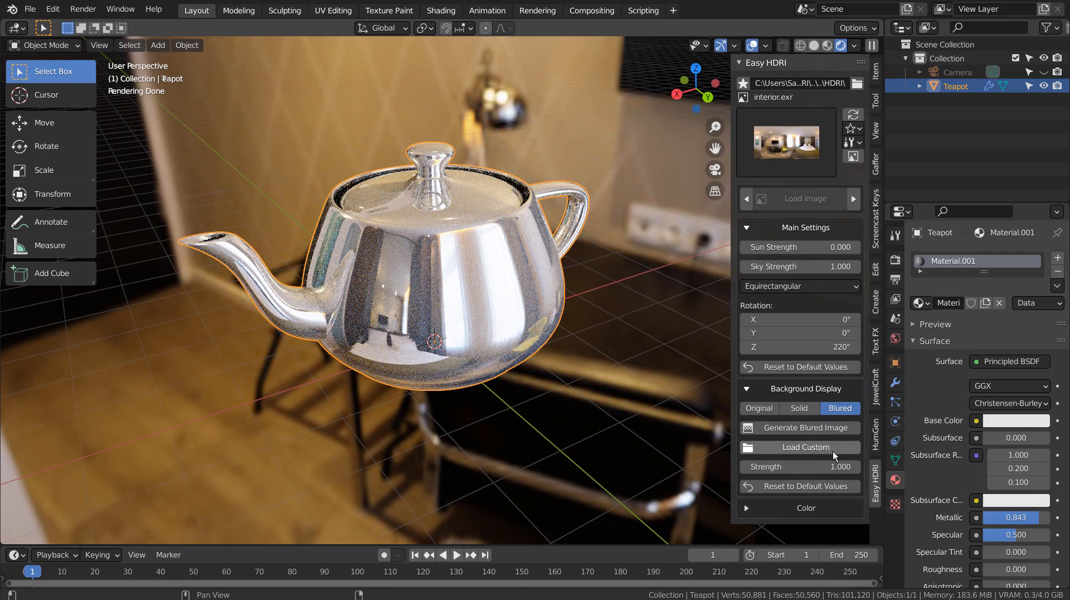
{"action": "mouse_move", "coordinate": [801, 427]}
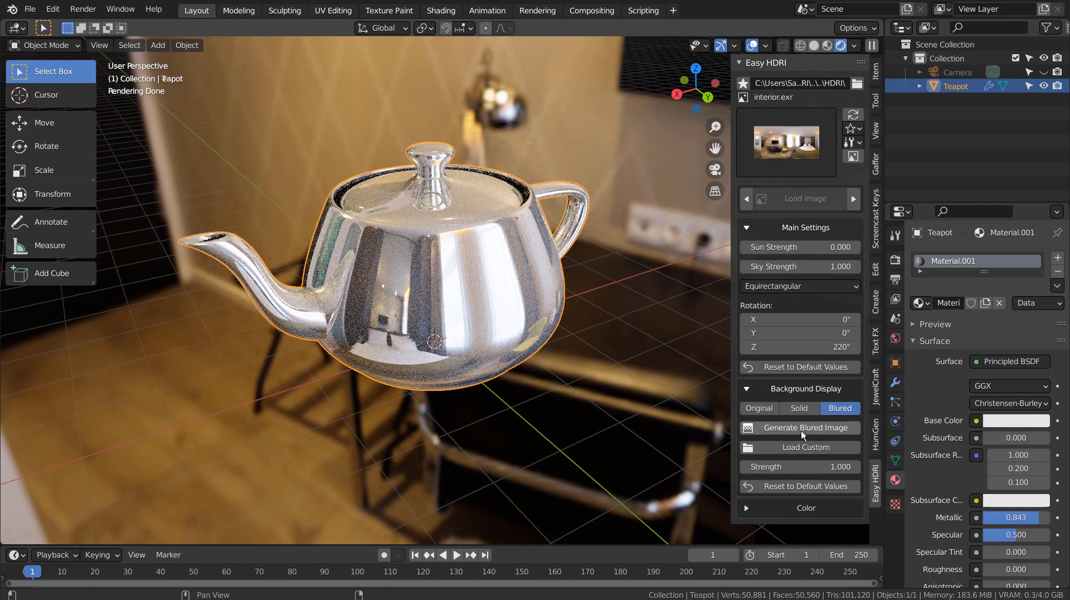
{"action": "mouse_move", "coordinate": [764, 404]}
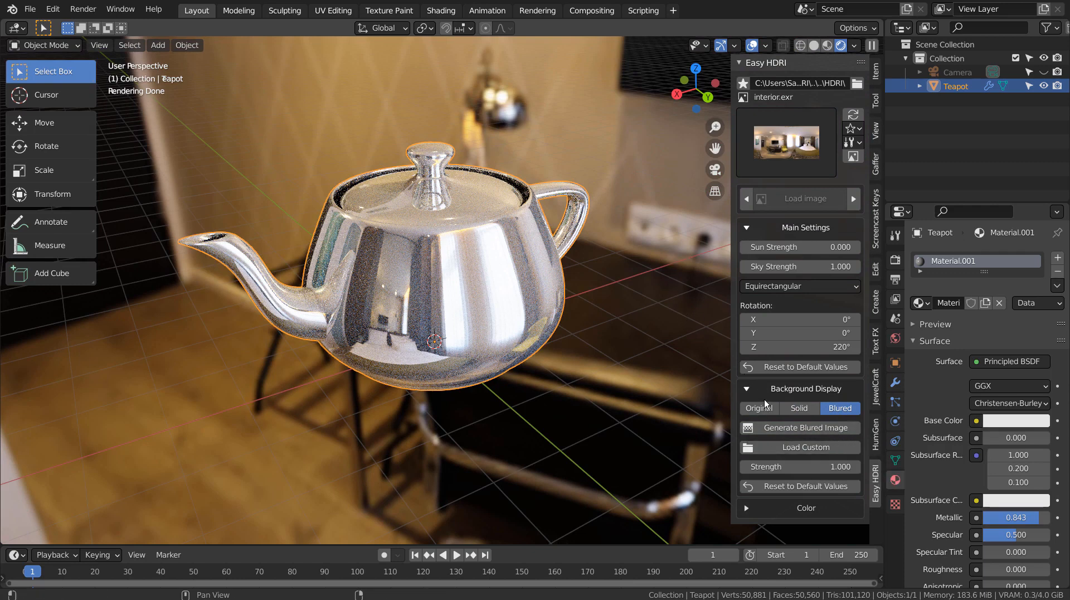
Return Background Display to Original and reveal the Color tint, gamma and saturation settings.
{"action": "left_click", "coordinate": [757, 408]}
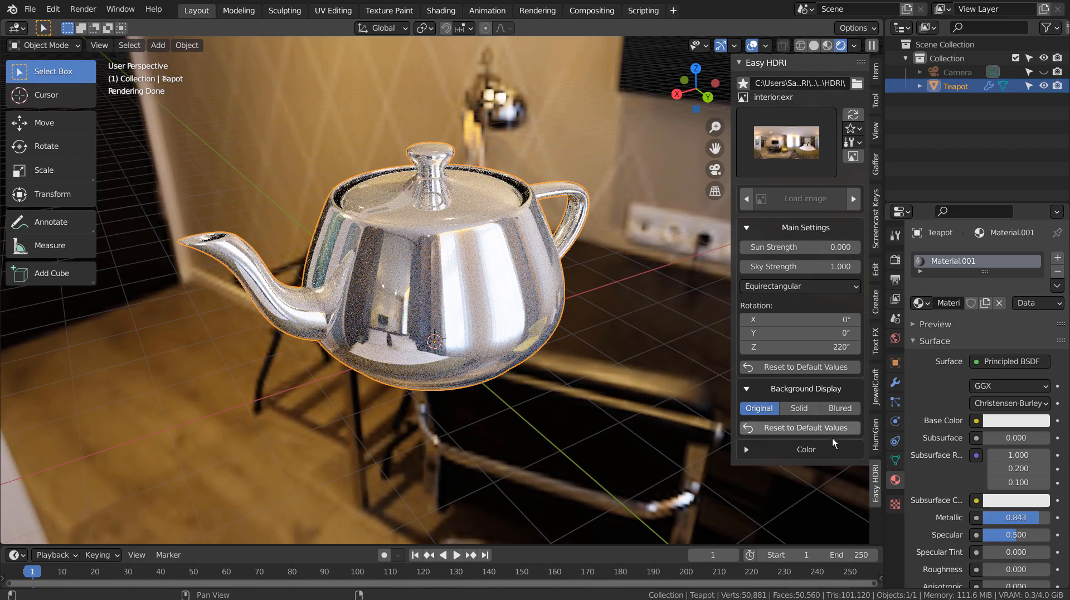
{"action": "scroll", "scroll_direction": "down", "scroll_amount": 3}
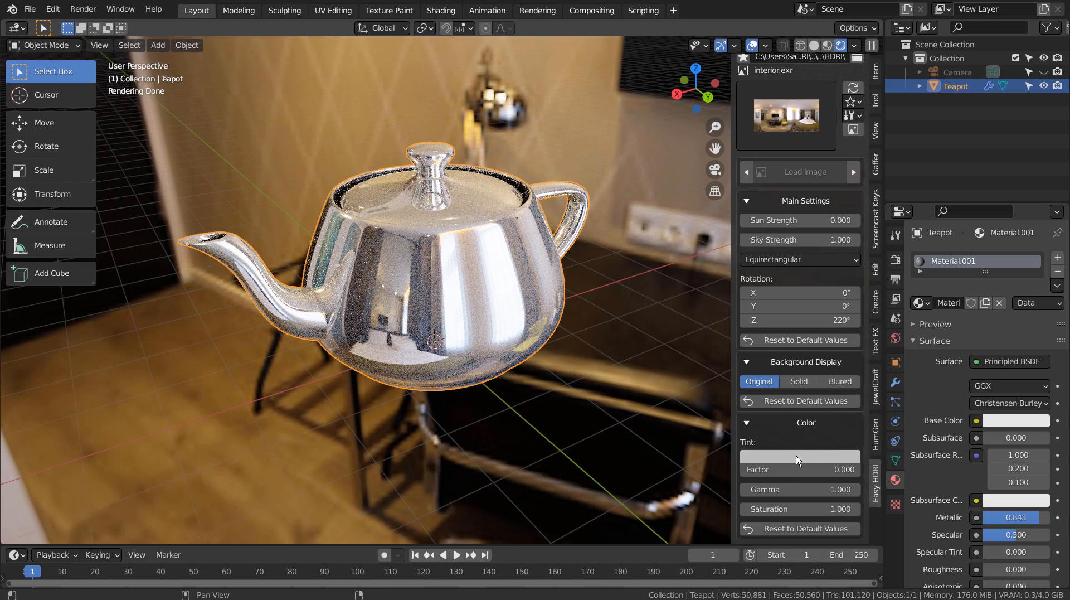
Tint the HDRI orange, try Gamma 2 then reset it, and set Saturation to 0 for greyscale.
{"action": "left_click", "coordinate": [799, 456]}
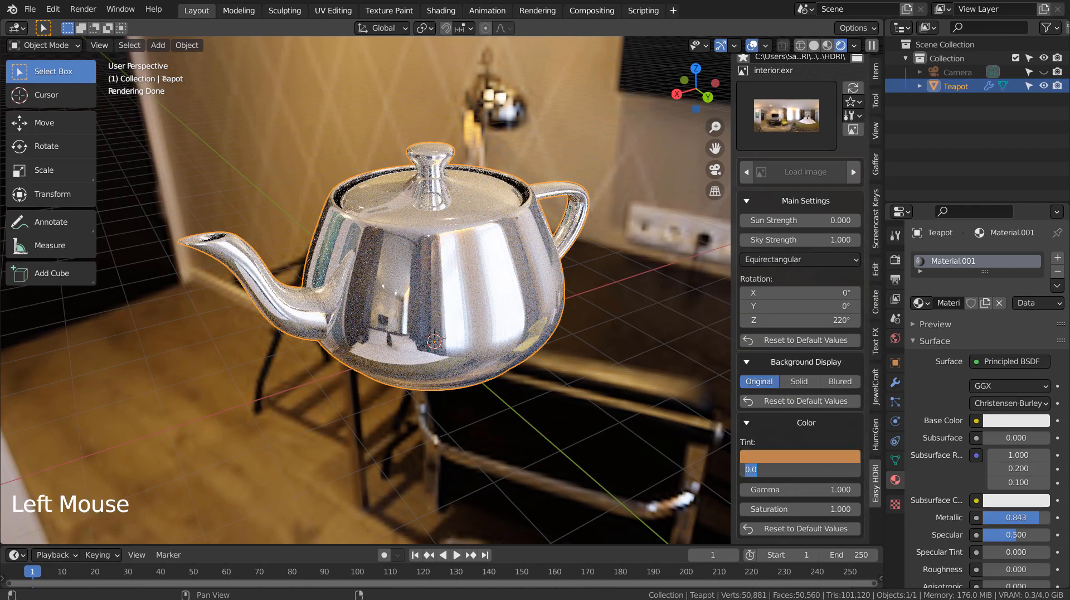
{"action": "left_click", "coordinate": [797, 468]}
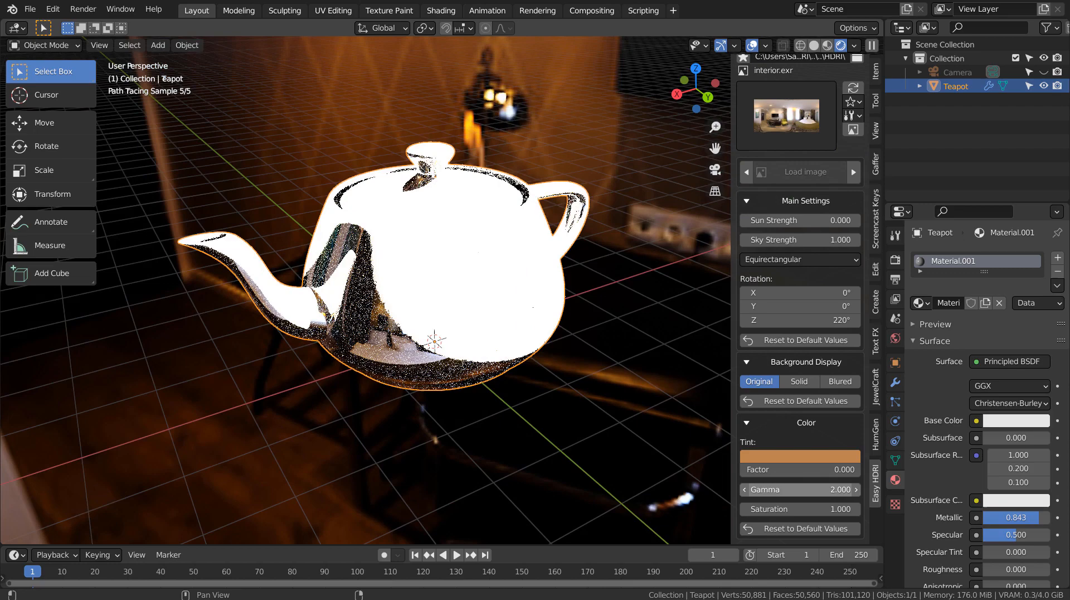
{"action": "left_click", "coordinate": [799, 489]}
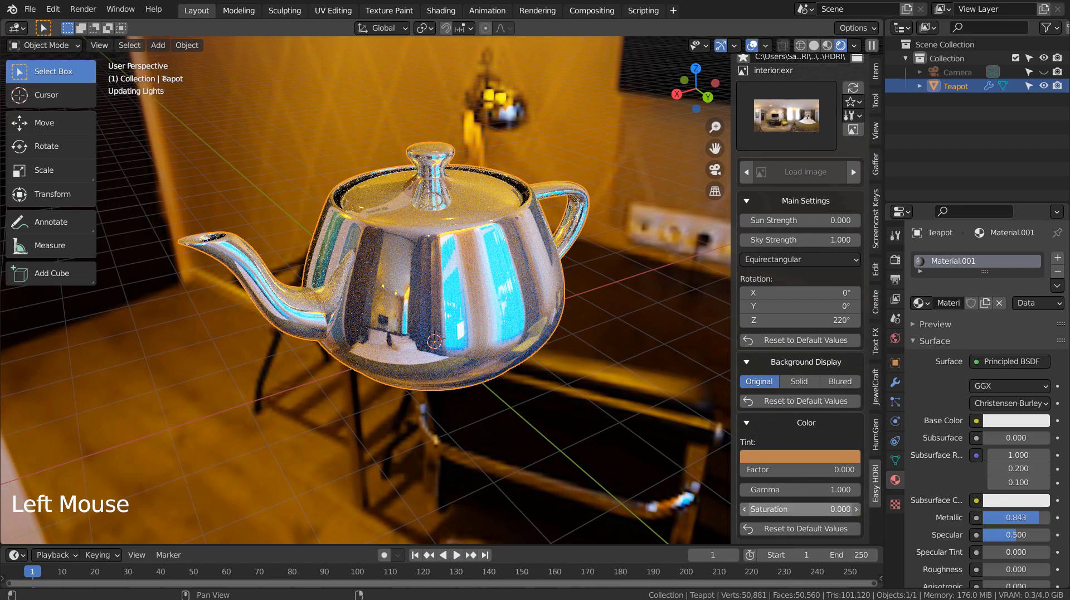
{"action": "left_click", "coordinate": [798, 508]}
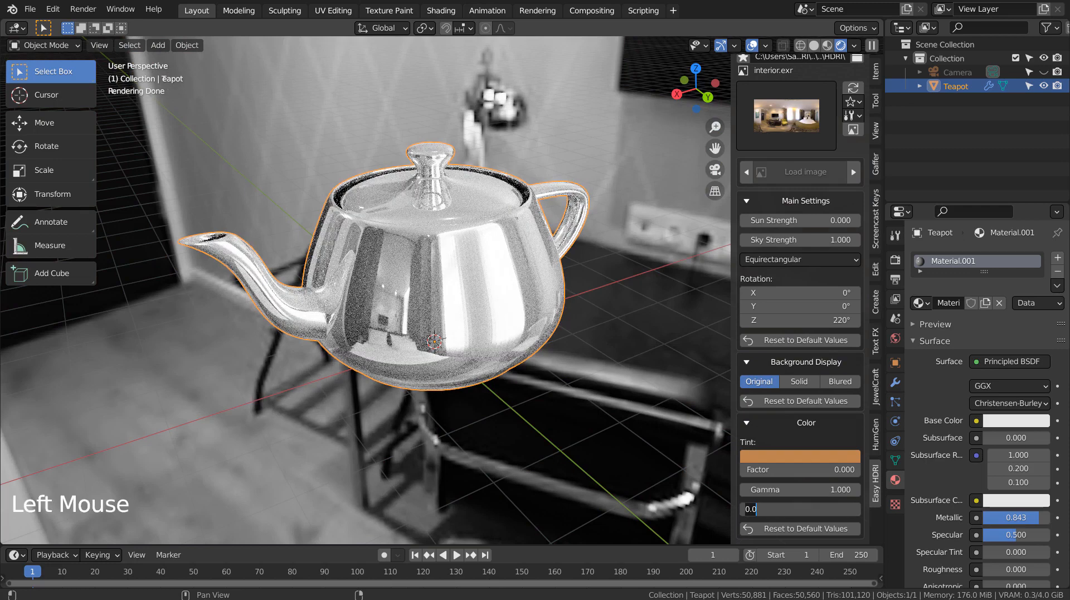